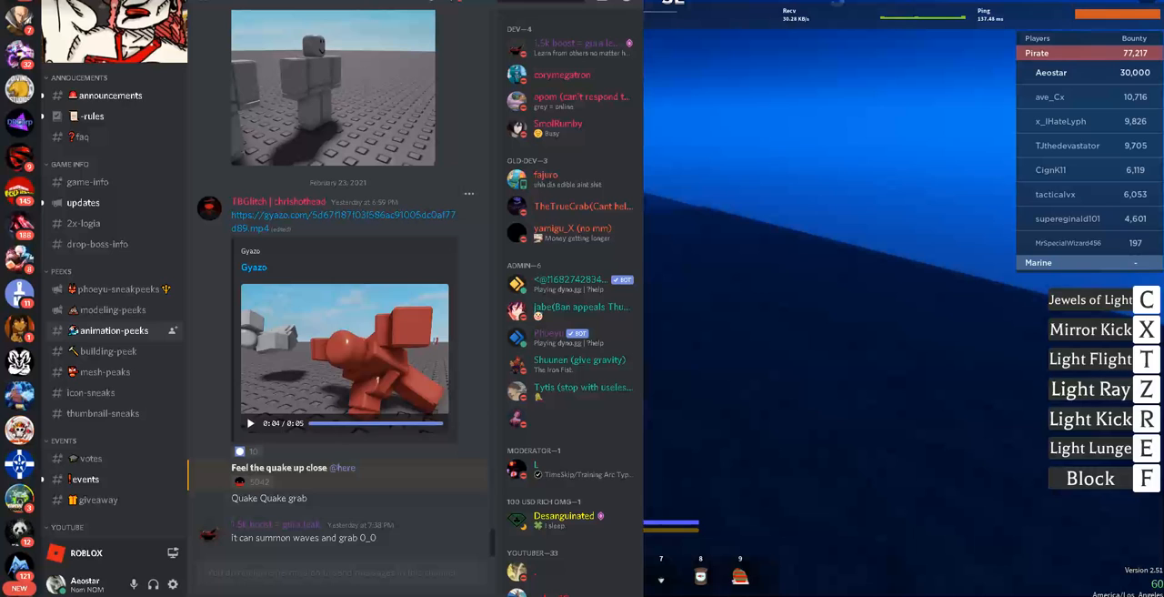
- Browse the peeks channels and play the Gura Gura Sneak Peak video in modelling-peeks
{"action": "left_click", "coordinate": [251, 422]}
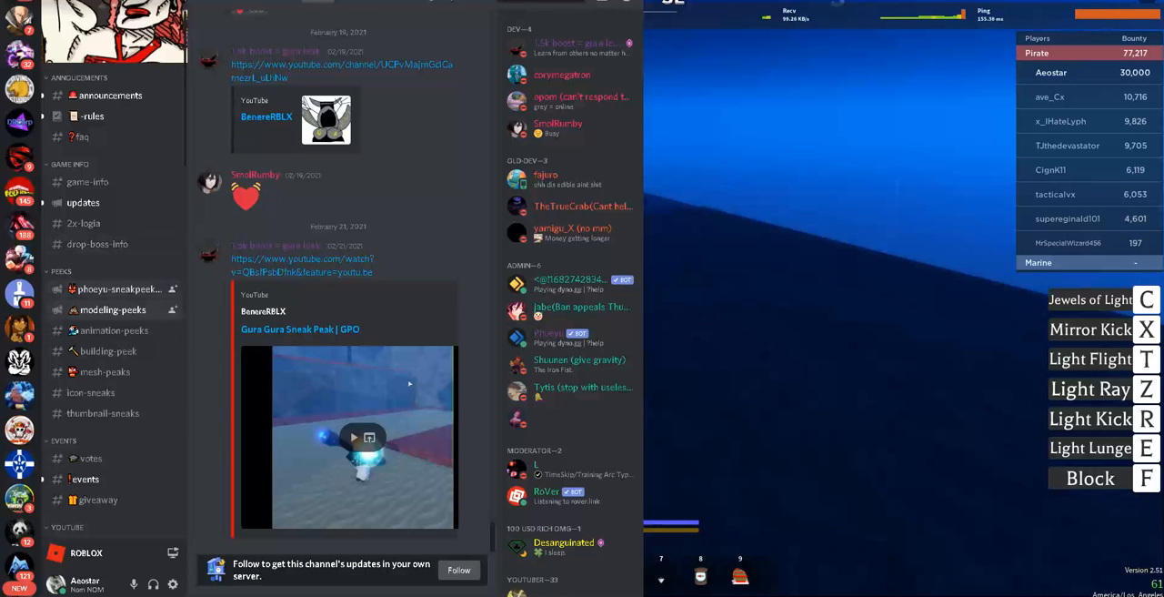
{"action": "left_click", "coordinate": [118, 288]}
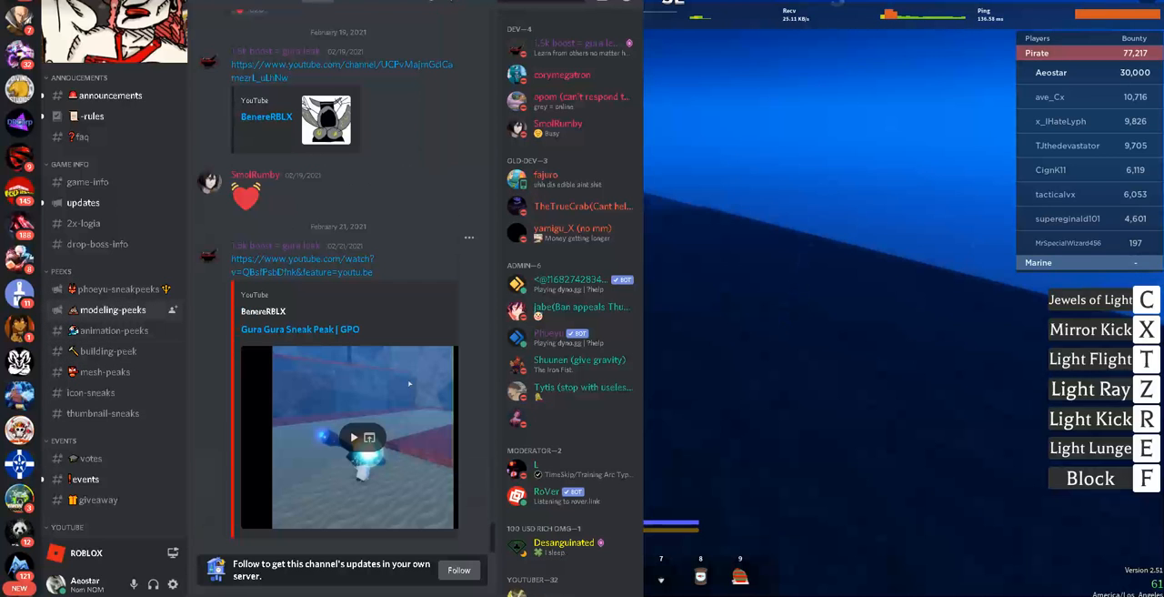
{"action": "left_click", "coordinate": [353, 437]}
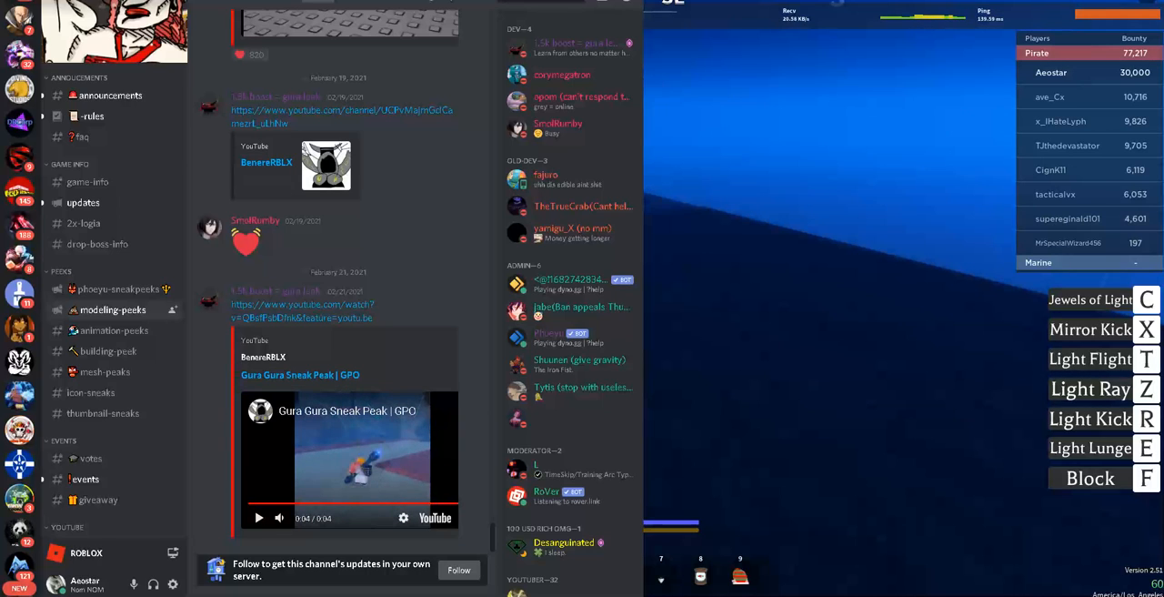
{"action": "scroll", "scroll_direction": "down", "scroll_amount": 3}
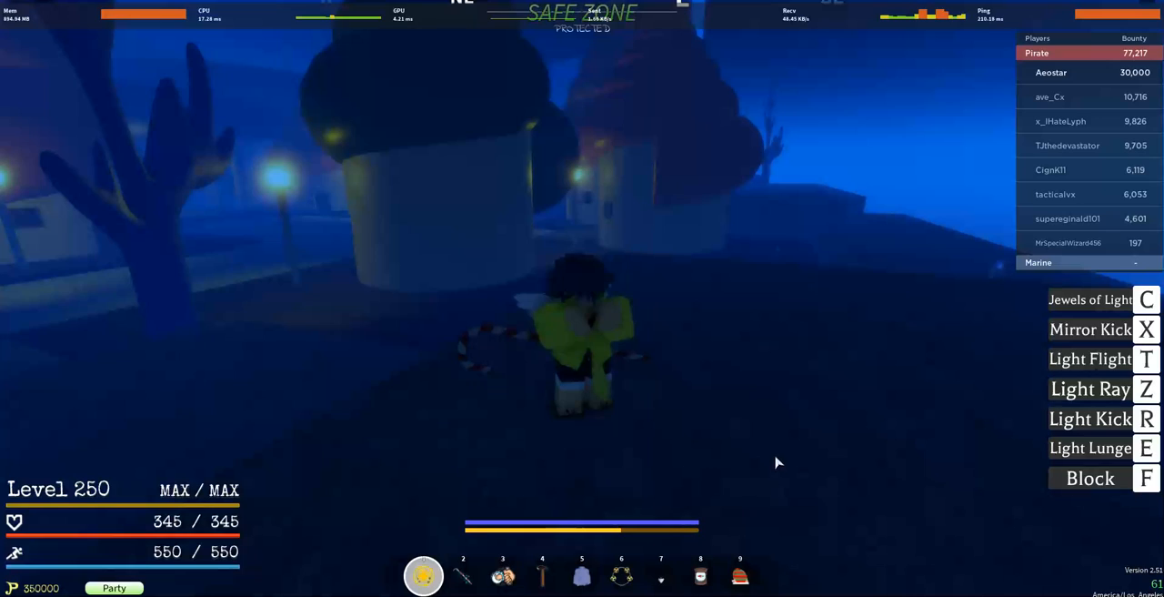
{"action": "mouse_move", "coordinate": [579, 491]}
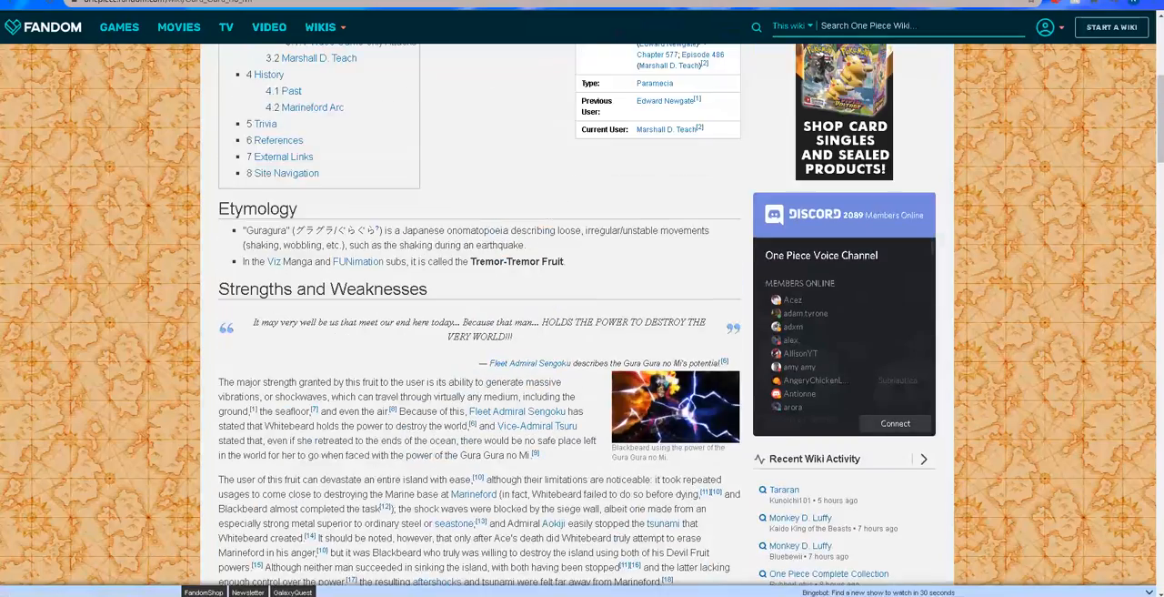
- Scroll past Etymology and Strengths and Weaknesses to Kaishin in the Usage section, selecting a word there
{"action": "scroll", "scroll_direction": "down", "scroll_amount": 3}
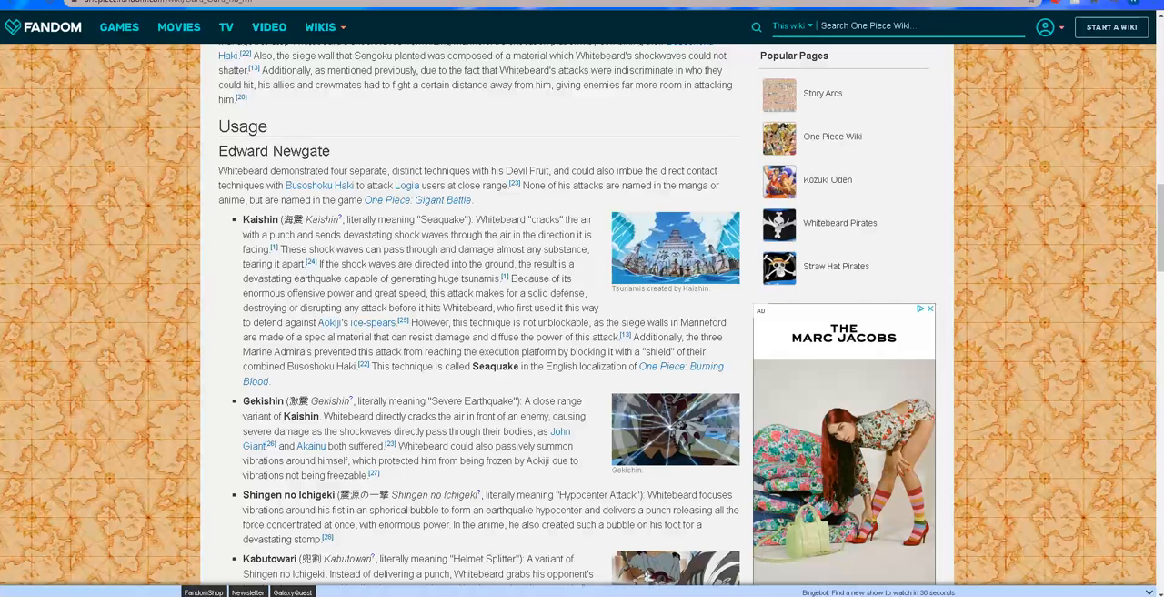
{"action": "left_click", "coordinate": [471, 218]}
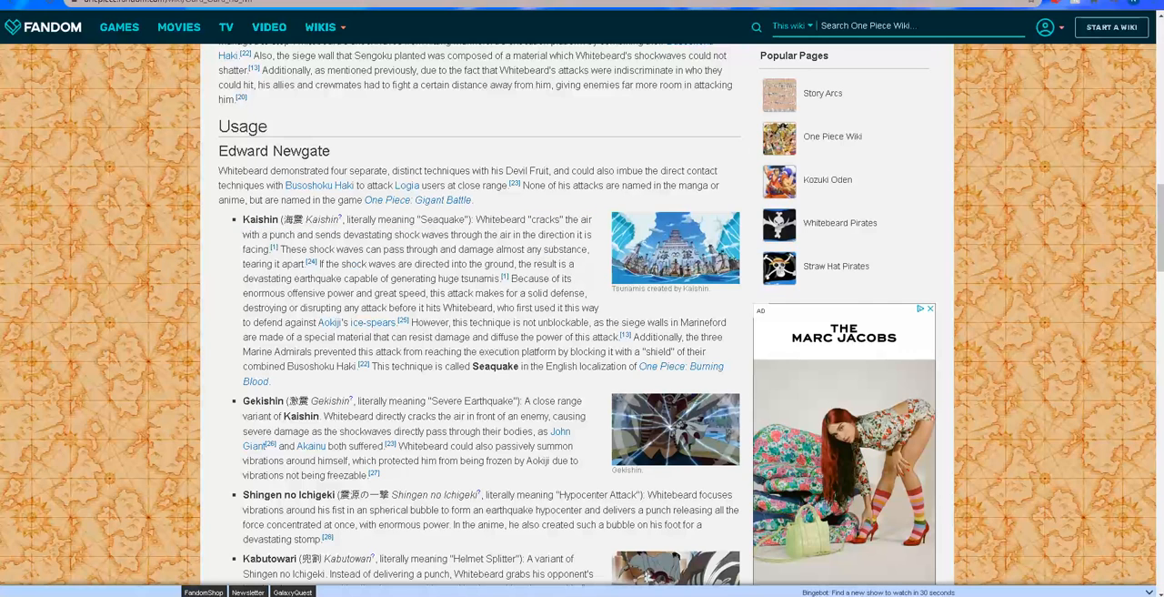
{"action": "double_click", "coordinate": [495, 365]}
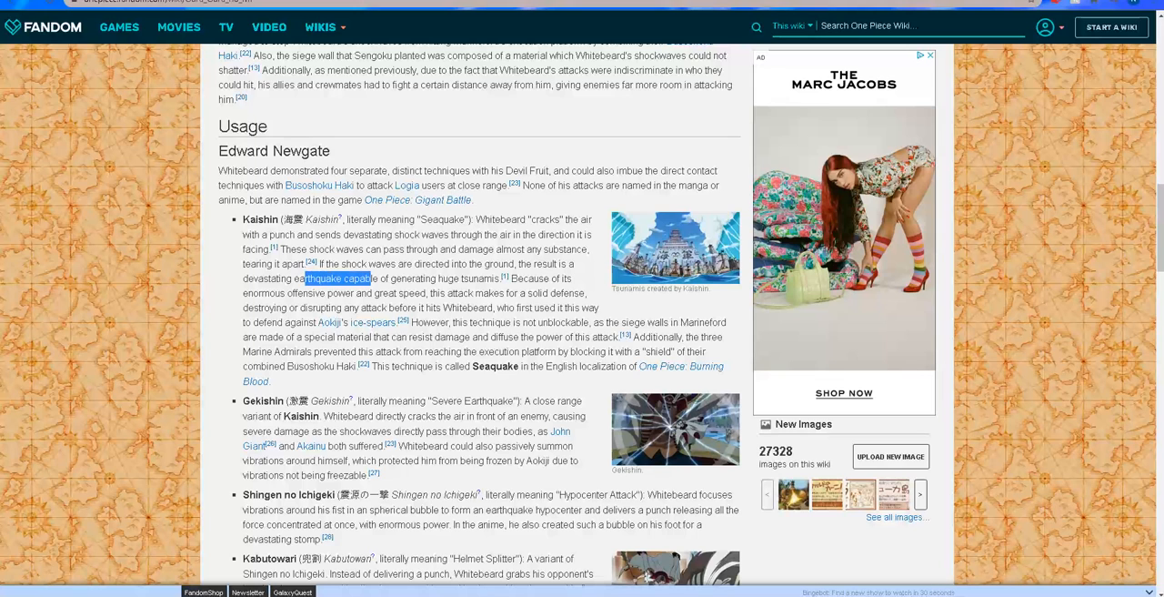
- Highlight the Gekishin description and scroll the technique list down to Shima Yurashi
{"action": "scroll", "scroll_direction": "down", "scroll_amount": 3}
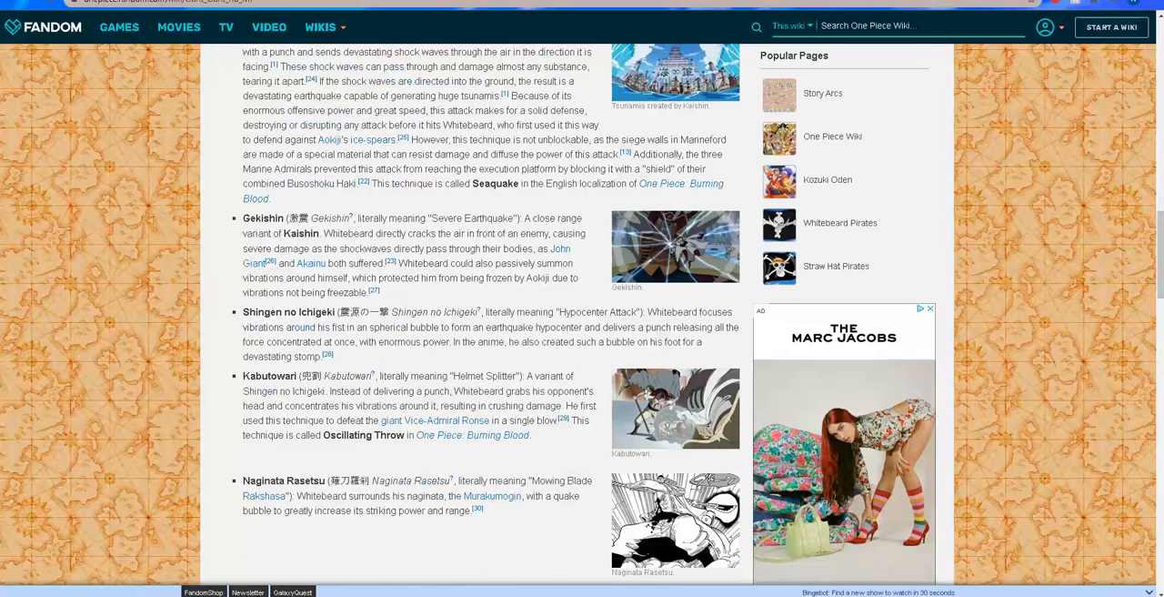
{"action": "double_click", "coordinate": [385, 250]}
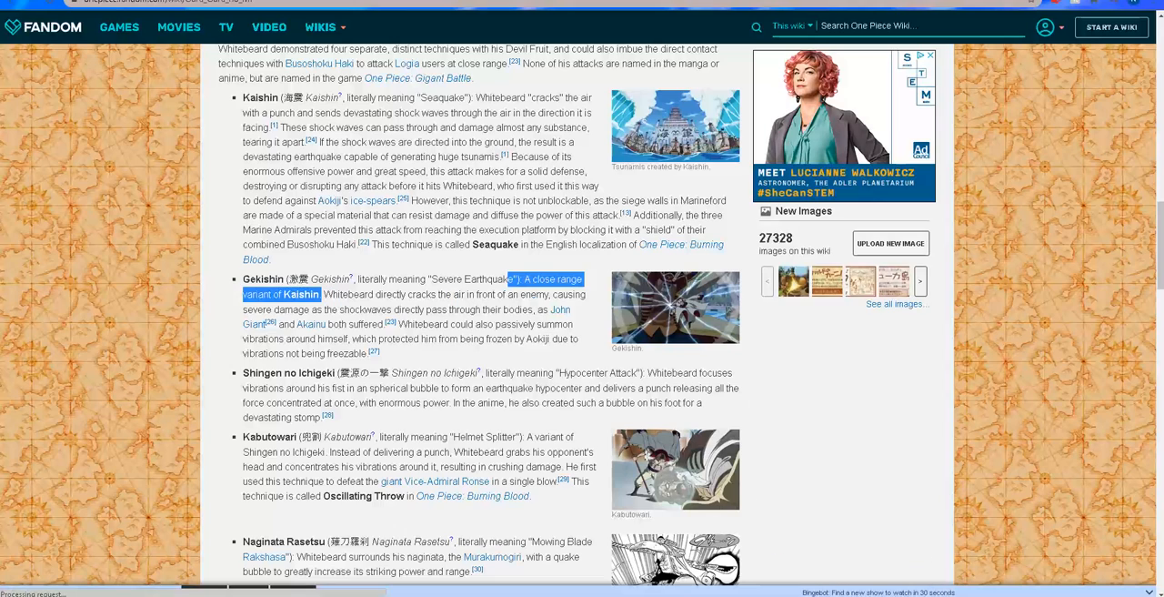
{"action": "scroll", "scroll_direction": "down", "scroll_amount": 3}
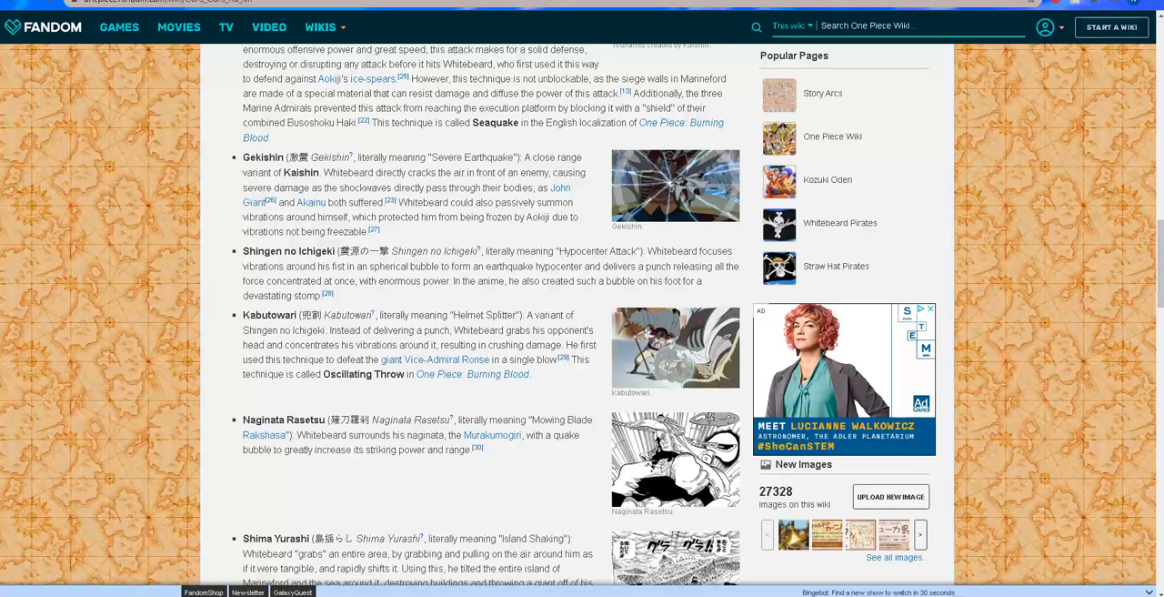
{"action": "scroll", "scroll_direction": "down", "scroll_amount": 3}
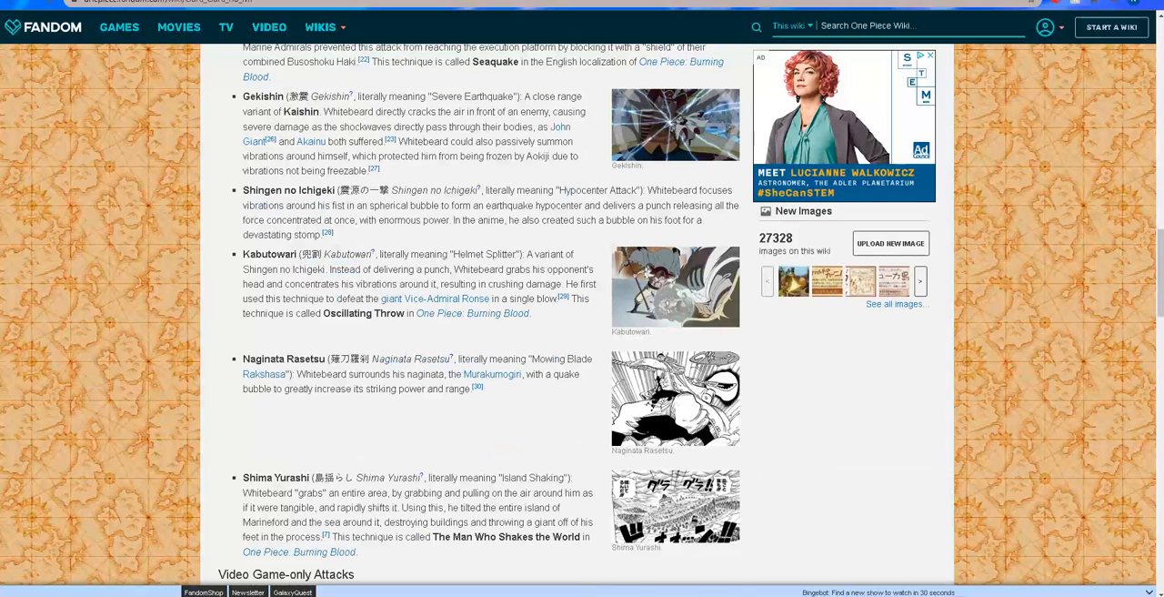
{"action": "double_click", "coordinate": [513, 270]}
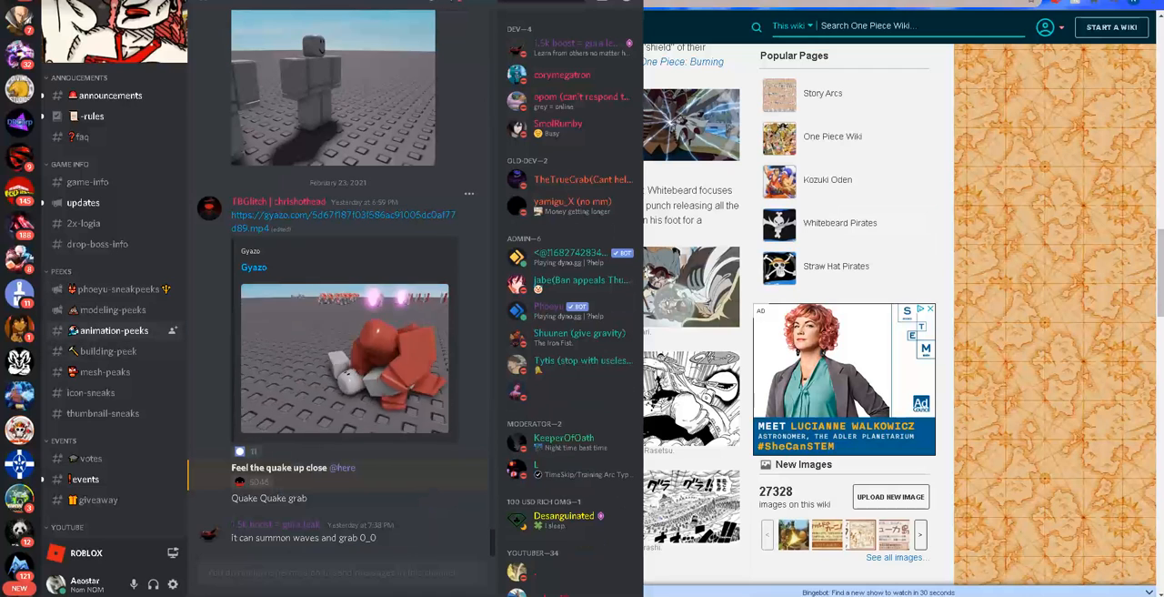
- Bring the wiki browser window back in front of Discord
{"action": "left_click", "coordinate": [344, 356]}
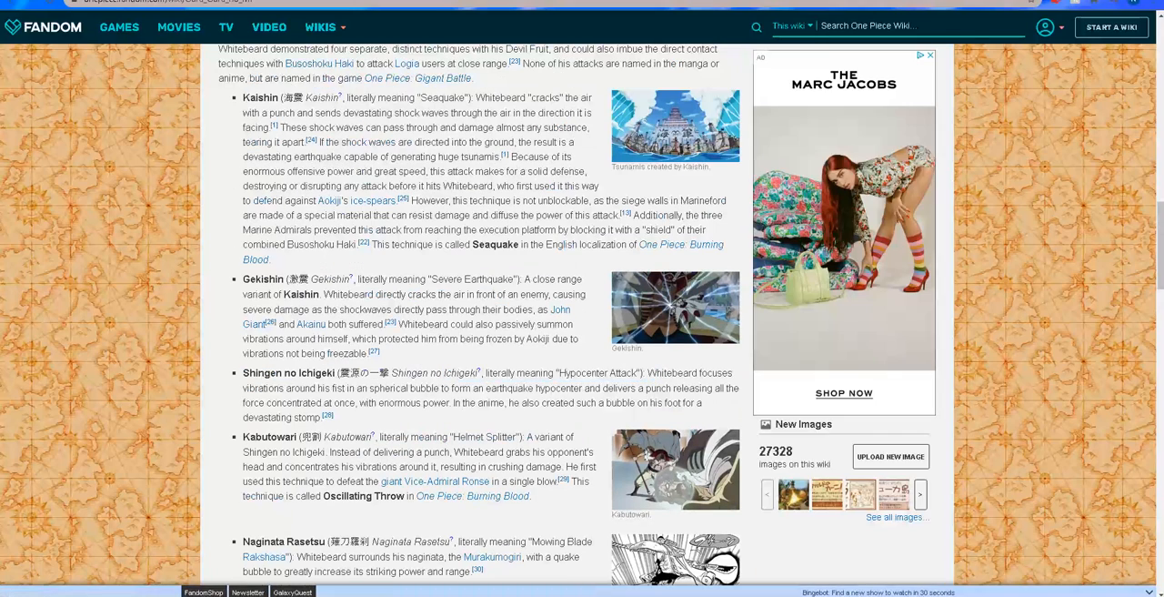
- Scroll Whitebeard's techniques from Kaishin down toward Shima Yurashi
{"action": "scroll", "scroll_direction": "down", "scroll_amount": 3}
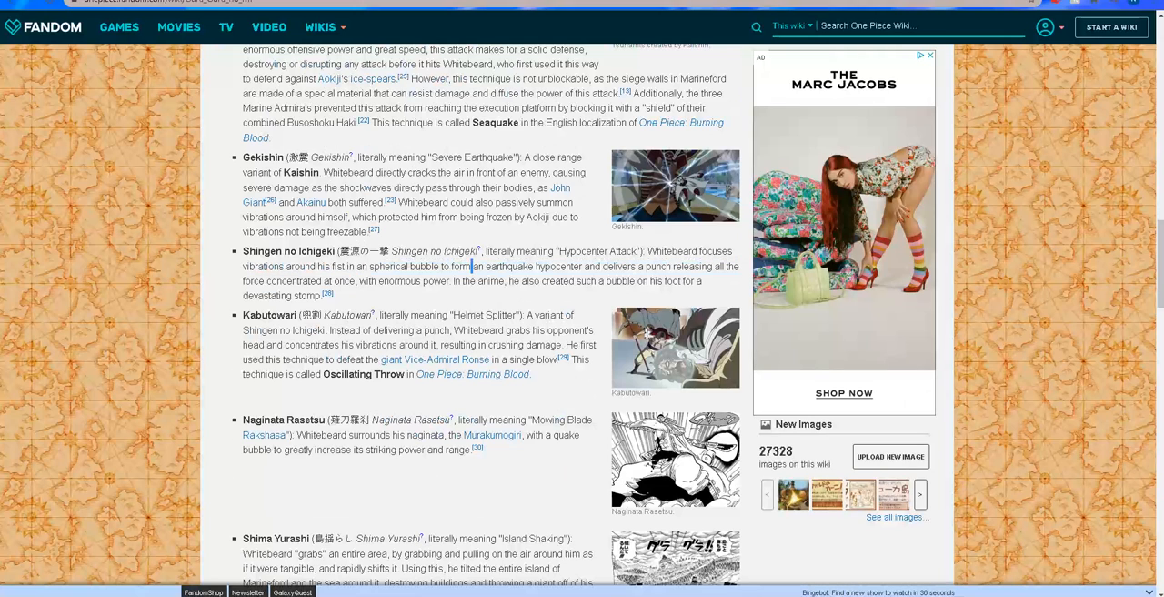
{"action": "scroll", "scroll_direction": "down", "scroll_amount": 3}
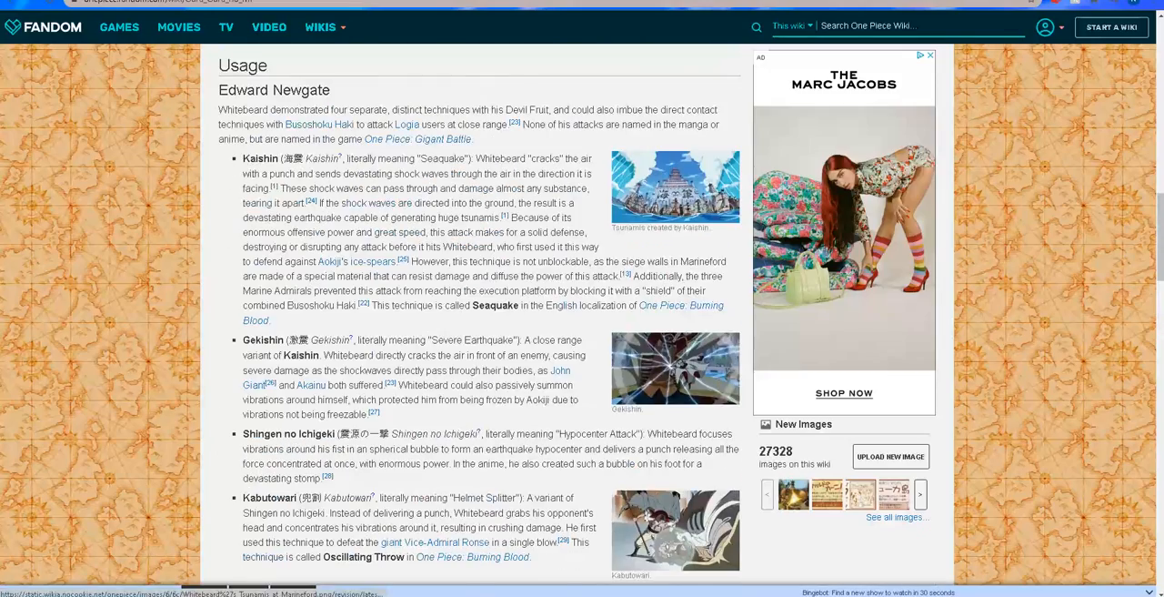
- Scroll past Shima Yurashi into the Video Game-only Attacks list, selecting a line of text
{"action": "scroll", "scroll_direction": "down", "scroll_amount": 3}
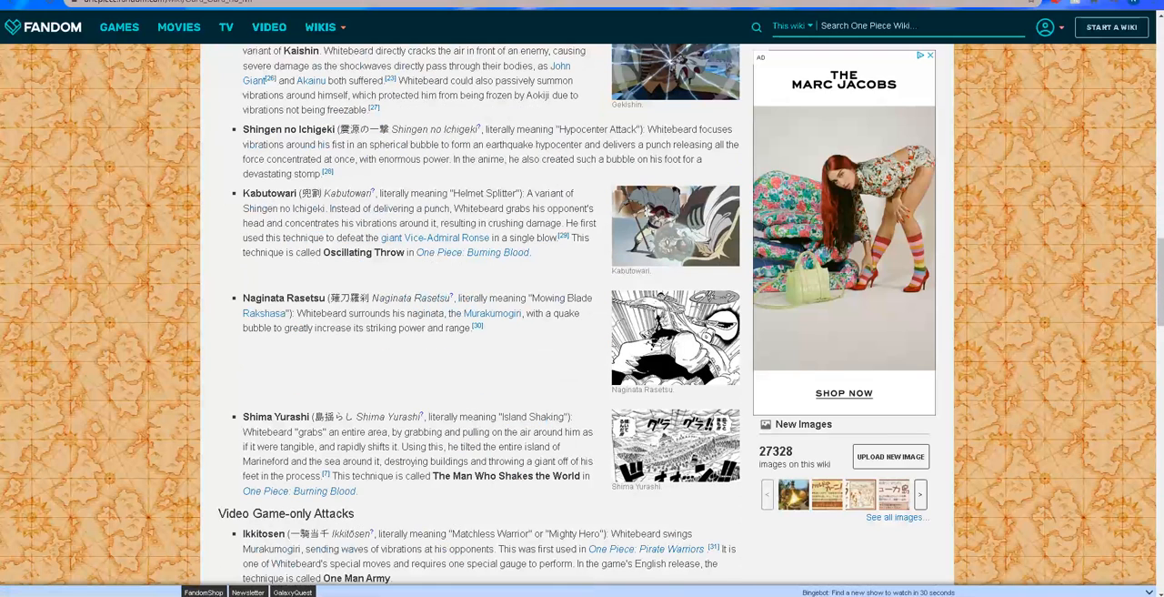
{"action": "scroll", "scroll_direction": "down", "scroll_amount": 3}
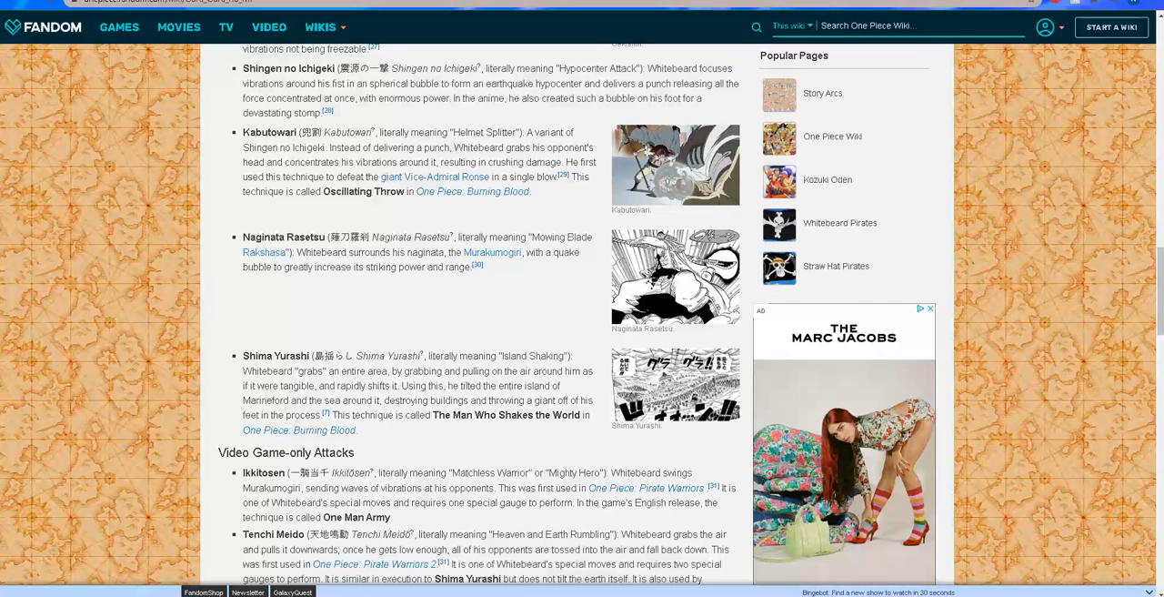
{"action": "left_click_drag", "start_coordinate": [244, 357], "coordinate": [590, 371]}
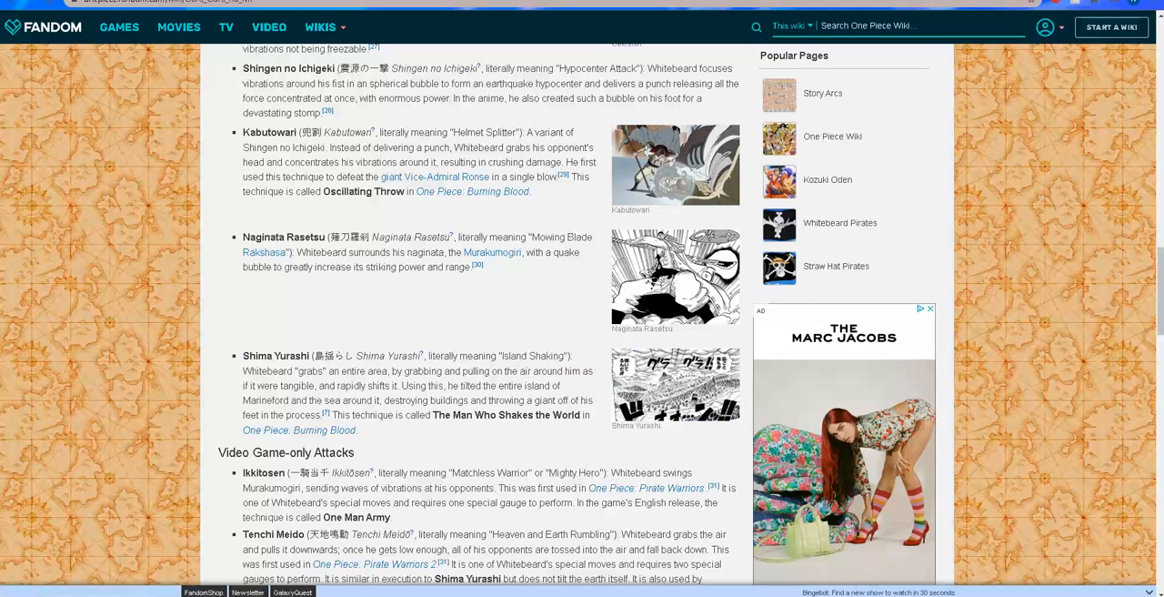
{"action": "scroll", "scroll_direction": "down", "scroll_amount": 3}
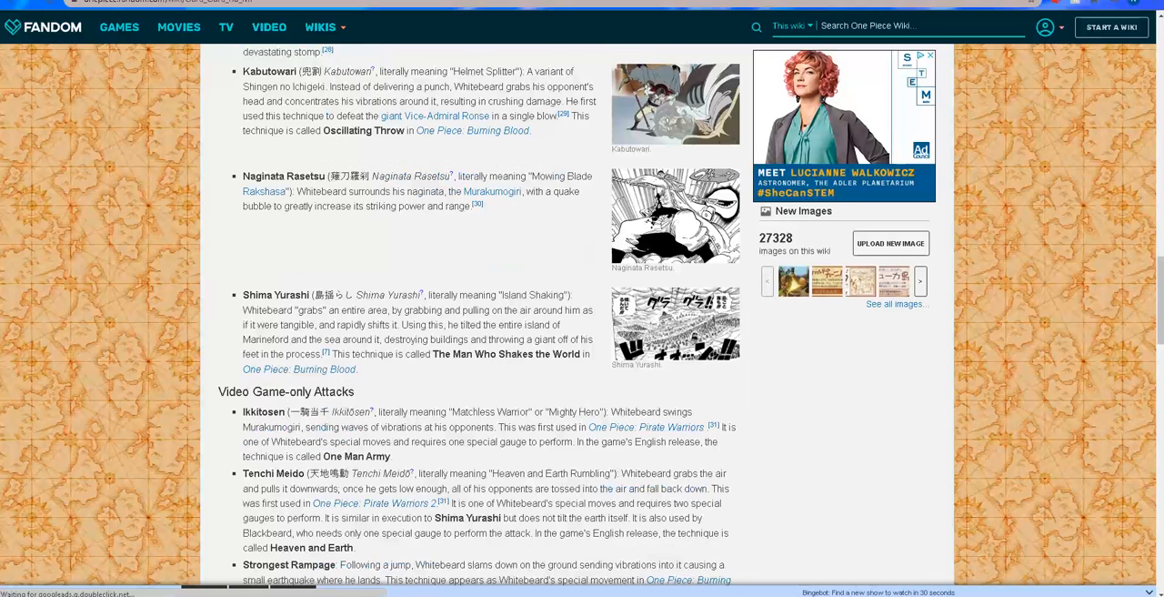
- Scroll a little further through the video game-only attacks before Discord returns
{"action": "scroll", "scroll_direction": "down", "scroll_amount": 3}
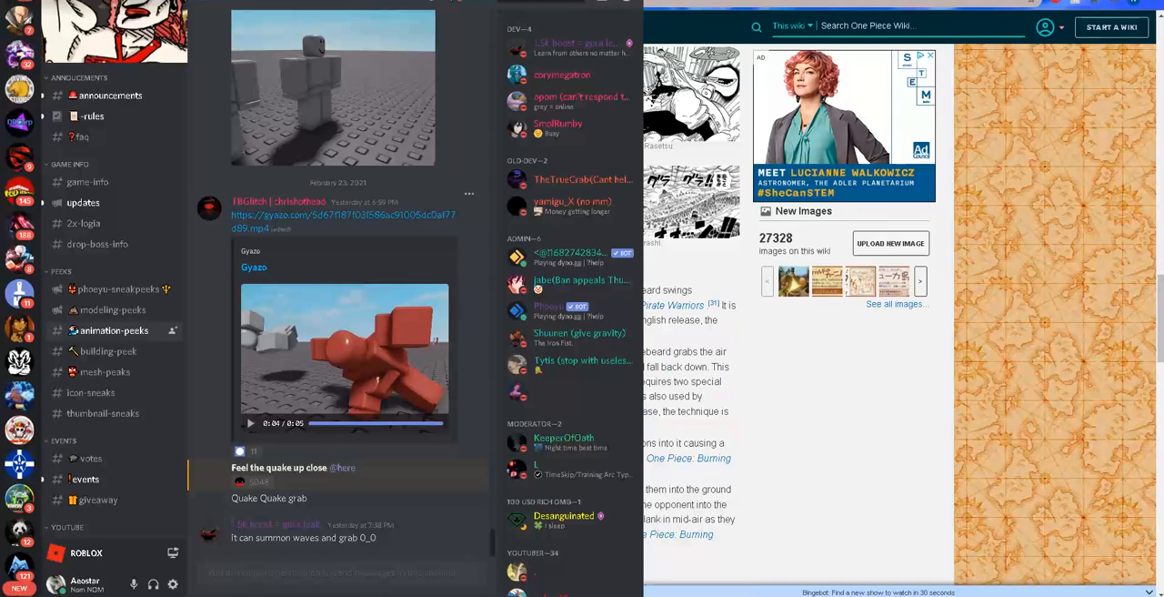
- Play the Quake Quake grab clip in #animation-peeks
{"action": "left_click", "coordinate": [251, 422]}
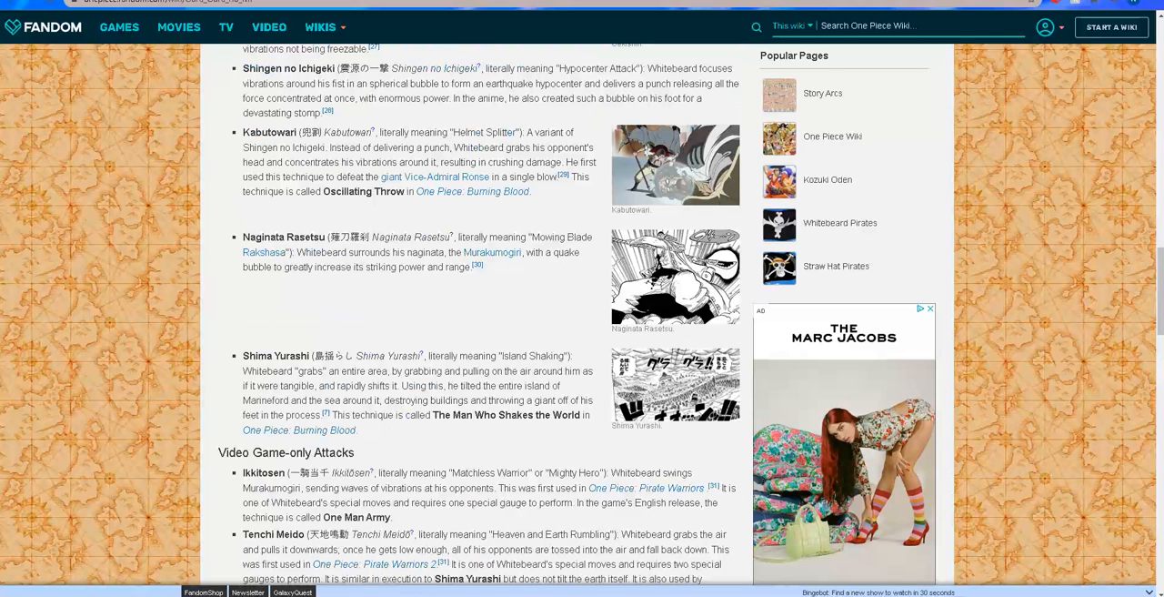
- Scroll down to Silent Rage and the Marshall D. Teach section, selecting a word there
{"action": "scroll", "scroll_direction": "down", "scroll_amount": 3}
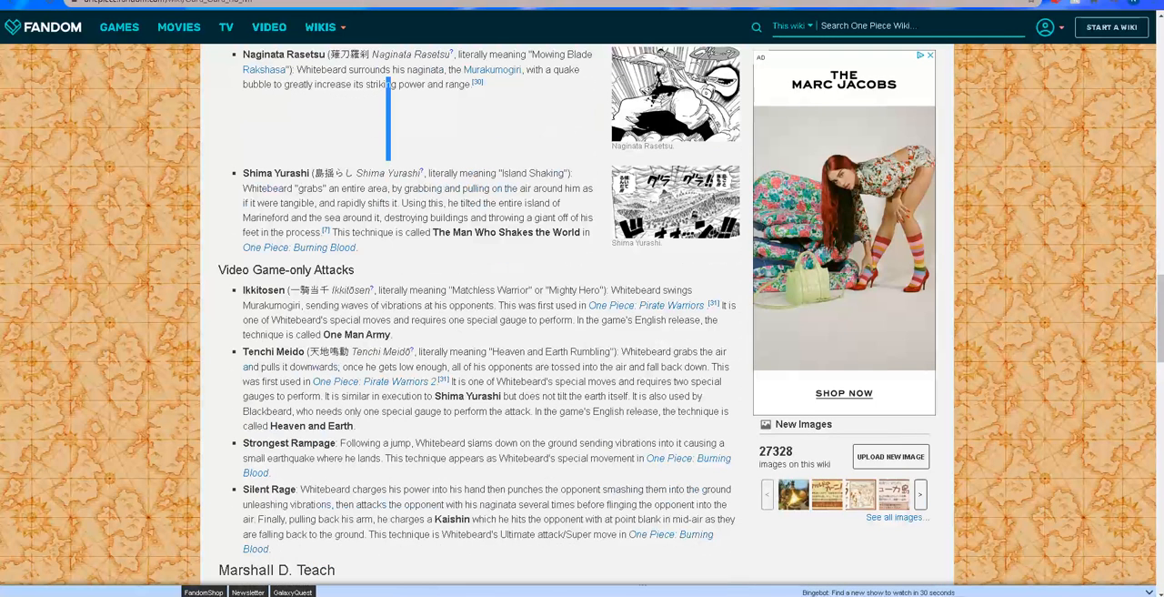
{"action": "scroll", "scroll_direction": "down", "scroll_amount": 3}
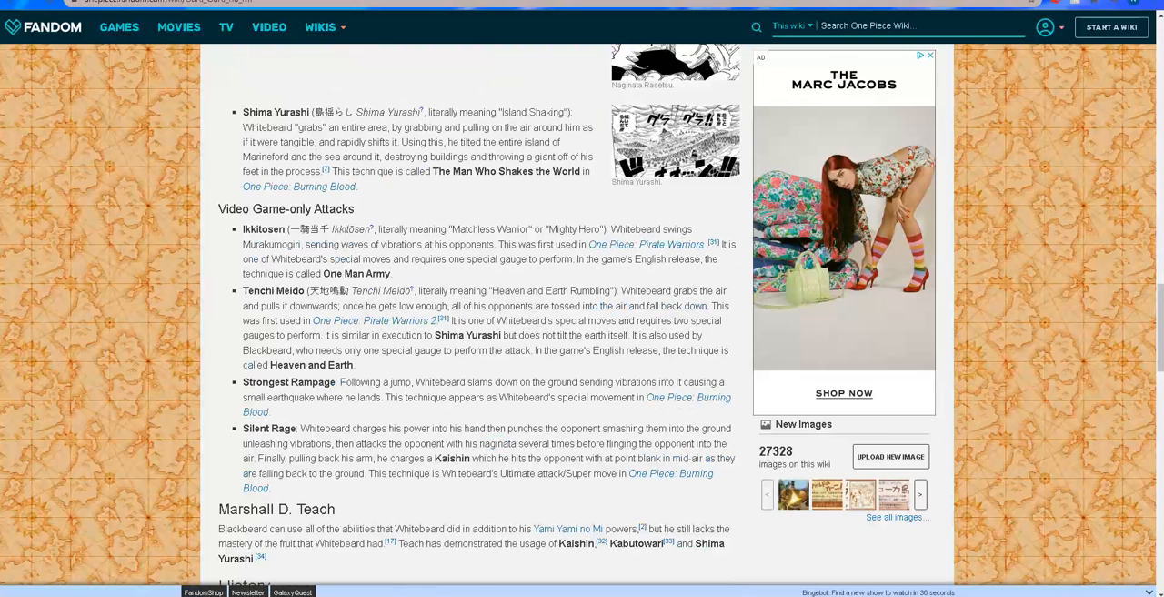
{"action": "double_click", "coordinate": [499, 444]}
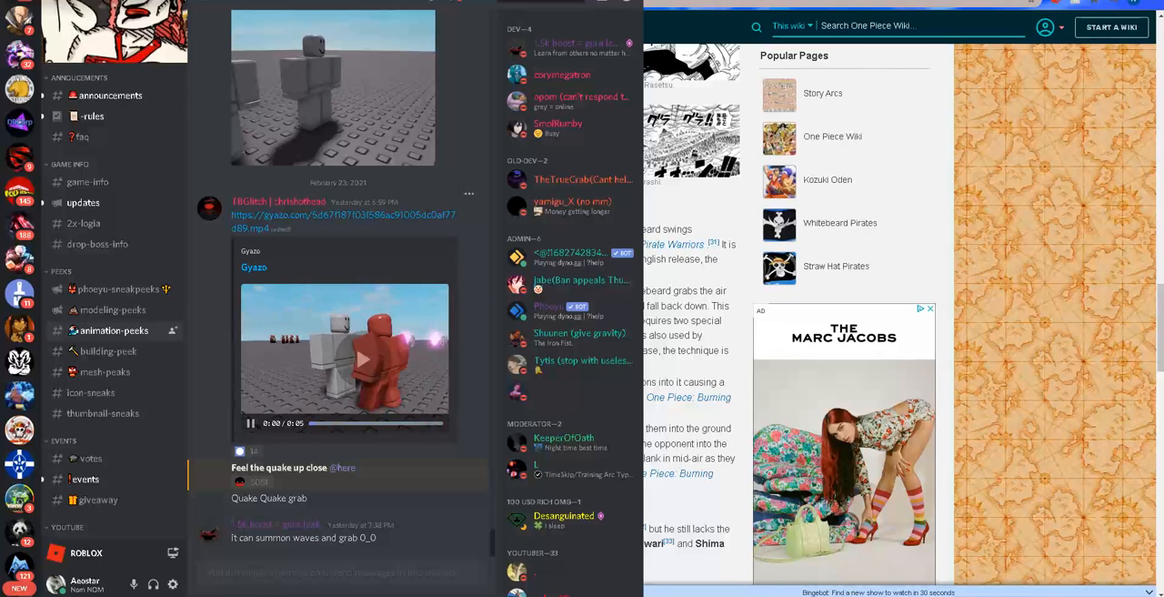
- Replay the Quake Quake grab clip in Discord
{"action": "left_click", "coordinate": [360, 357]}
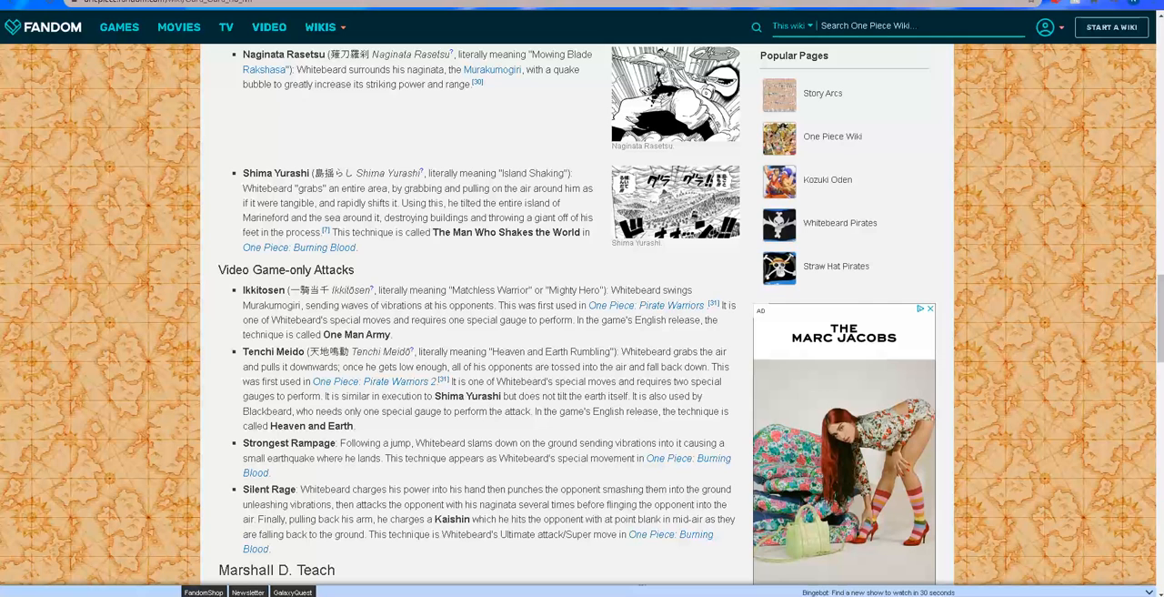
- Scroll the Gura Gura no Mi article back to the Usage section and Edward Newgate's Kaishin entry
{"action": "scroll", "scroll_direction": "down", "scroll_amount": 3}
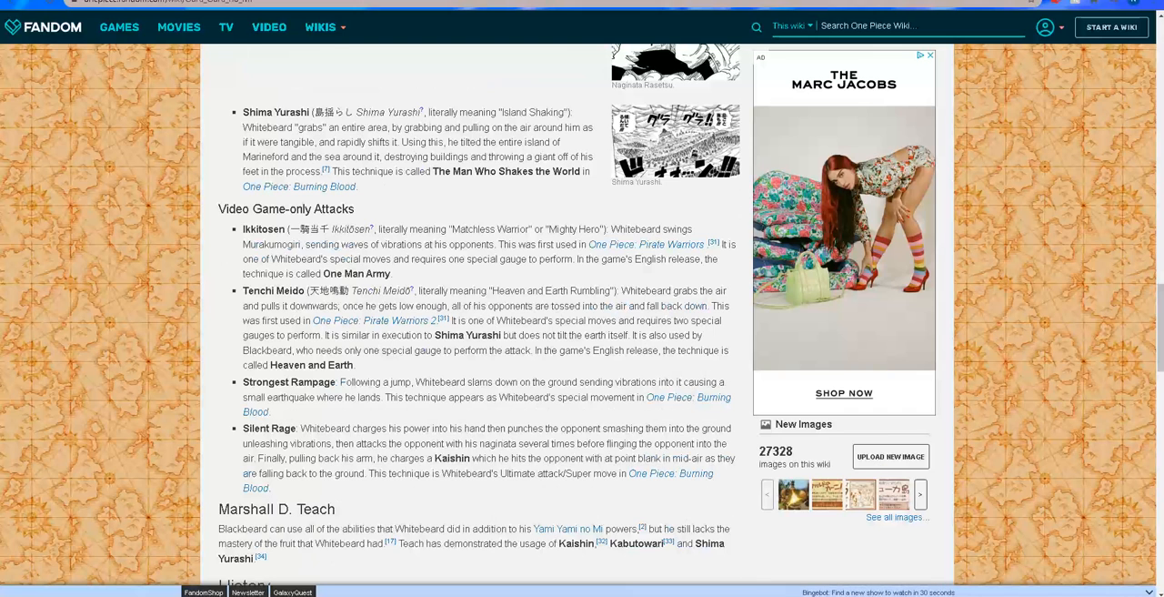
{"action": "scroll", "scroll_direction": "up", "scroll_amount": 3}
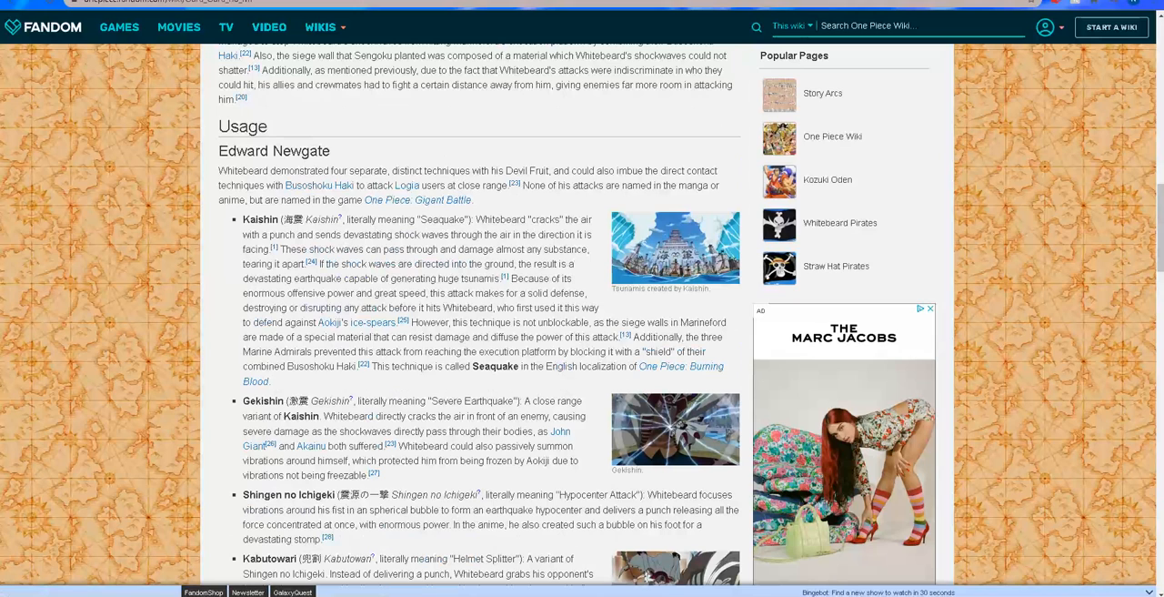
{"action": "left_click_drag", "start_coordinate": [466, 446], "coordinate": [575, 446]}
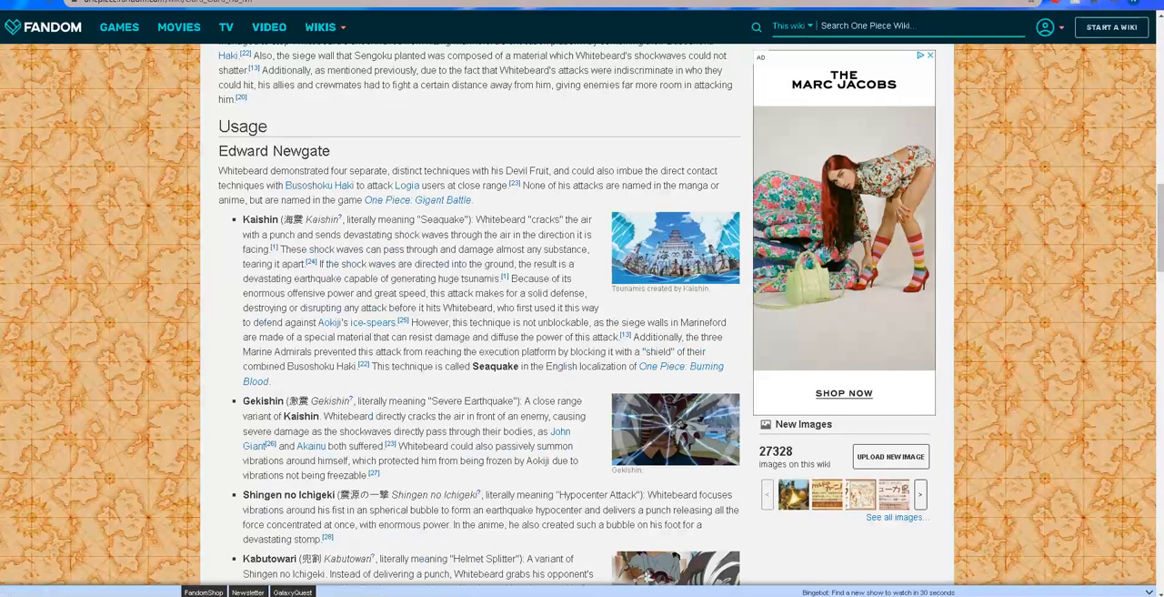
{"action": "double_click", "coordinate": [498, 462]}
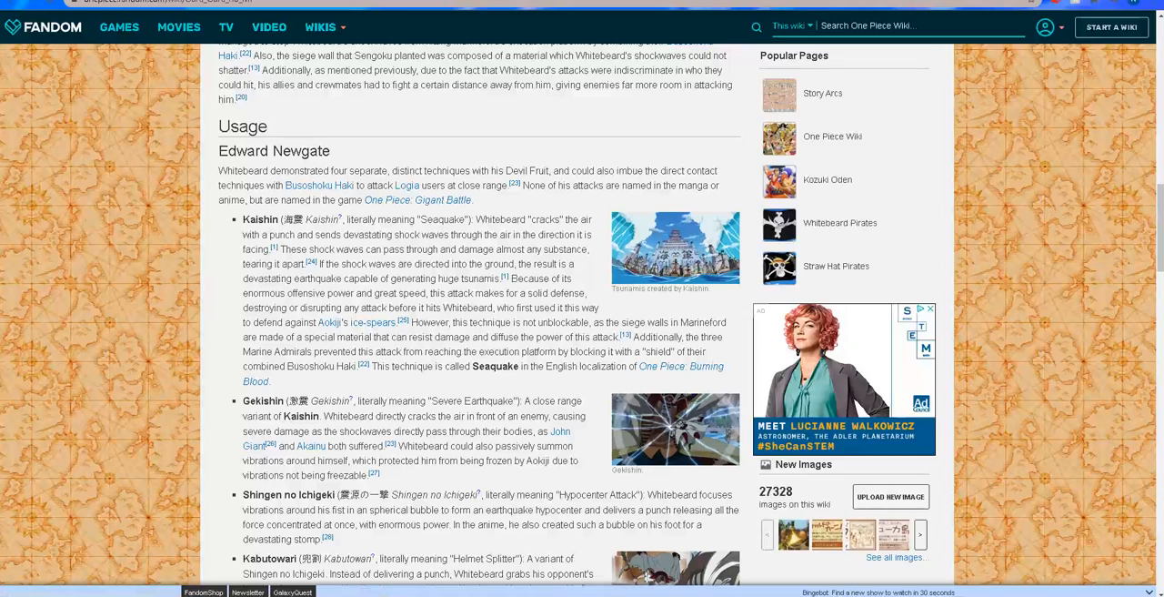
- Scroll down through Gekishin, Shingen no Ichigeki and Kabutowari to Naginata Rasetsu and Shima Yurashi
{"action": "scroll", "scroll_direction": "down", "scroll_amount": 3}
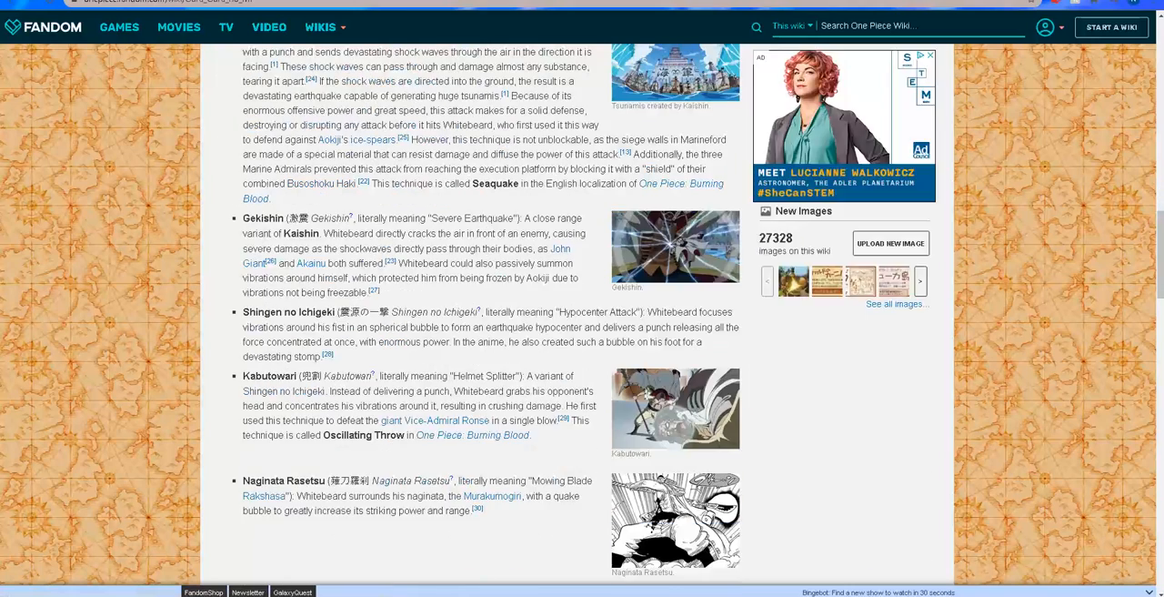
{"action": "scroll", "scroll_direction": "down", "scroll_amount": 3}
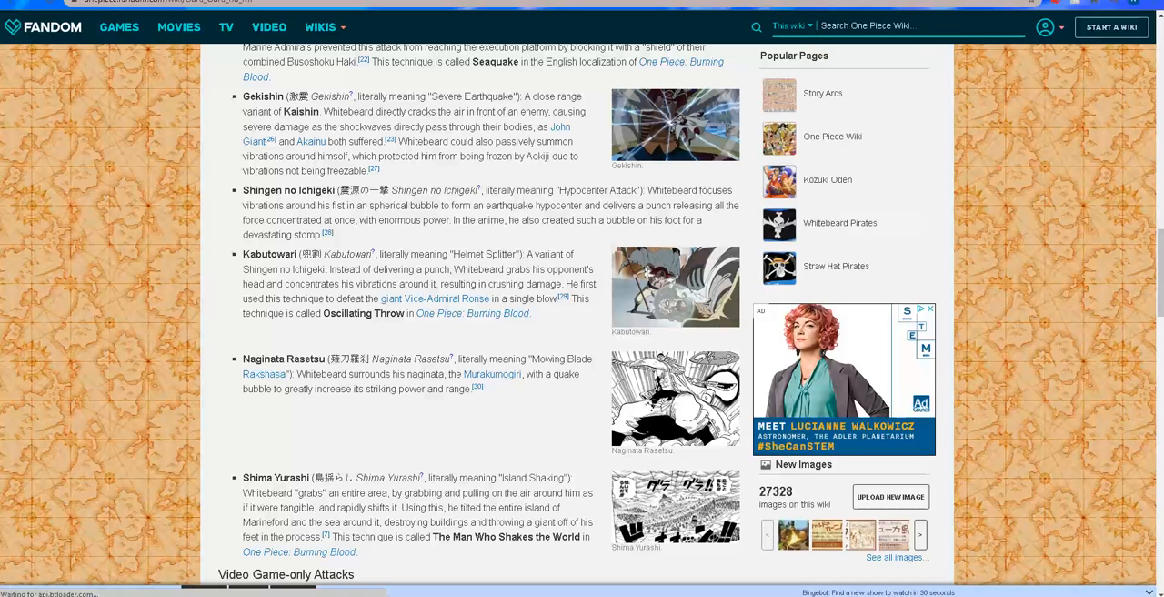
{"action": "scroll", "scroll_direction": "down", "scroll_amount": 3}
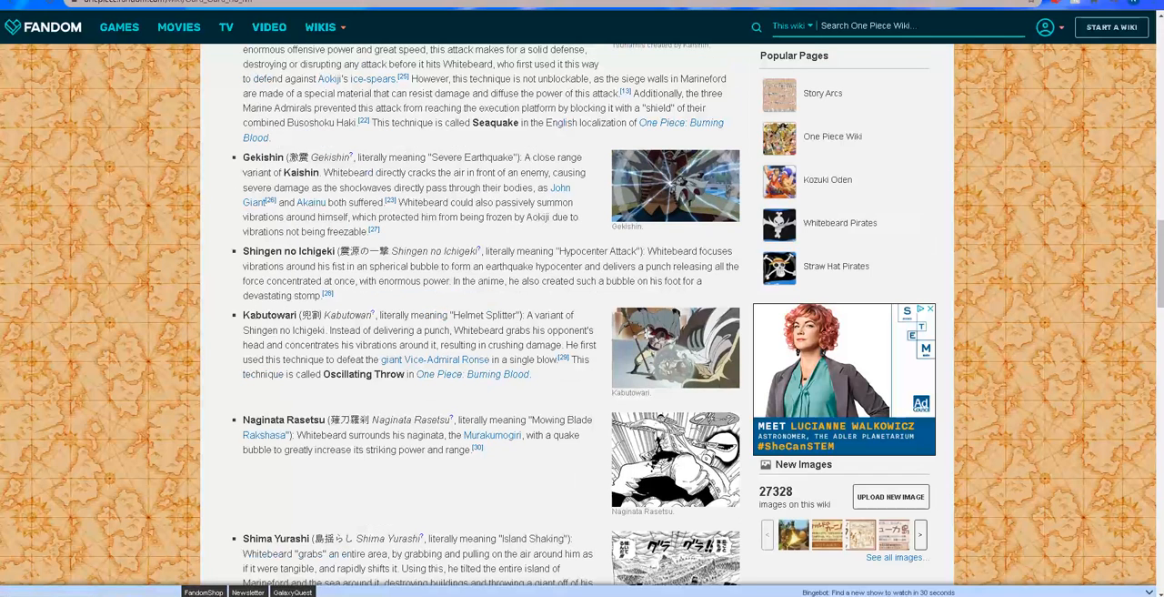